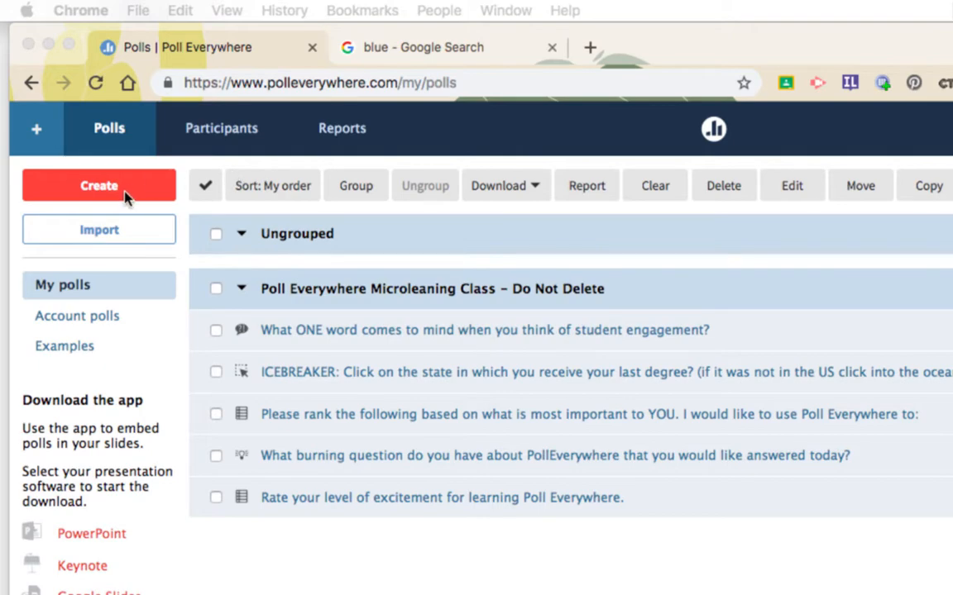
- Start a new activity from the sidebar's Create button, with Multiple choice selected
{"action": "left_click", "coordinate": [99, 185]}
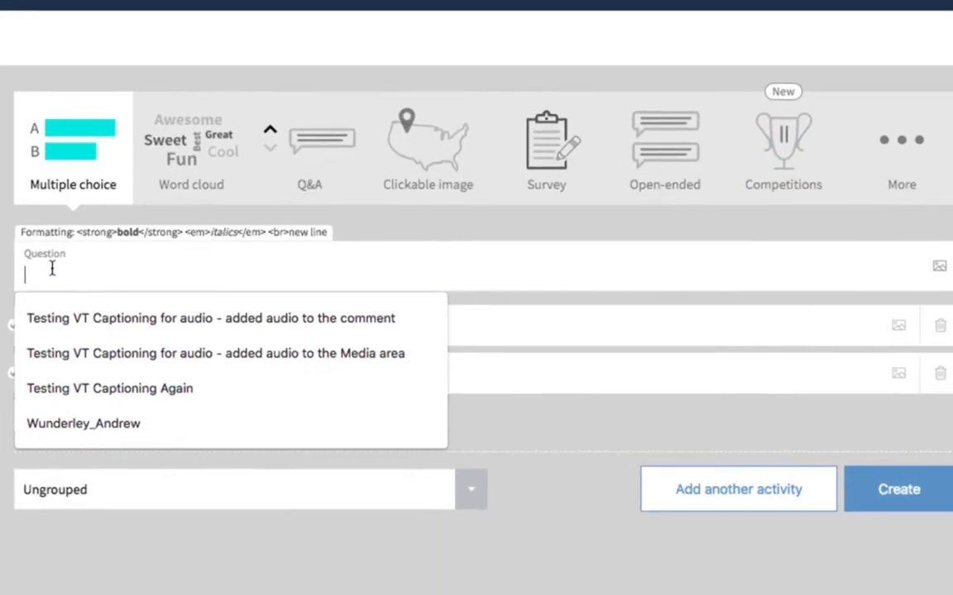
- Enter the question text 'What color is this?'
{"action": "type", "text": "What color is this?"}
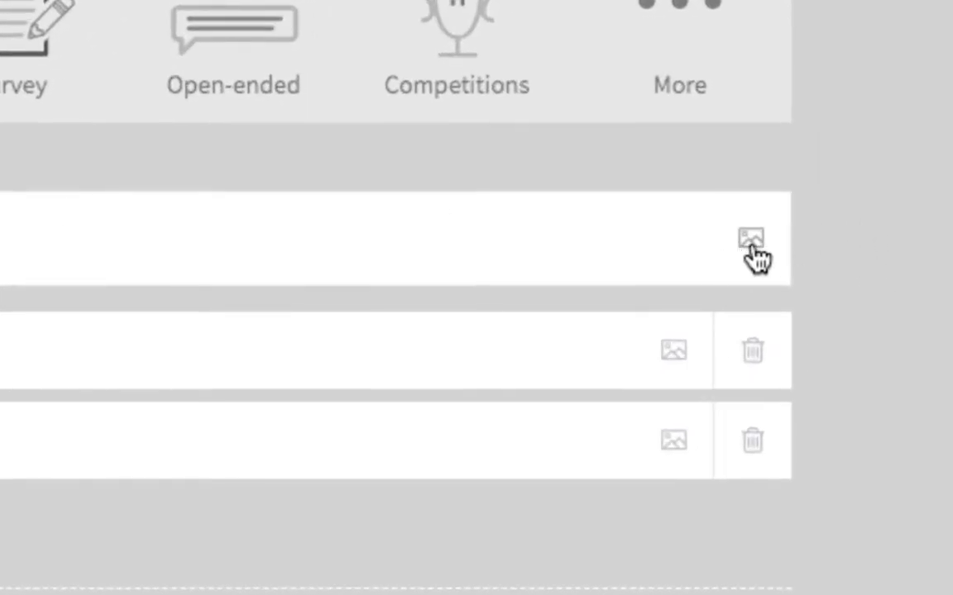
{"action": "mouse_move", "coordinate": [748, 239]}
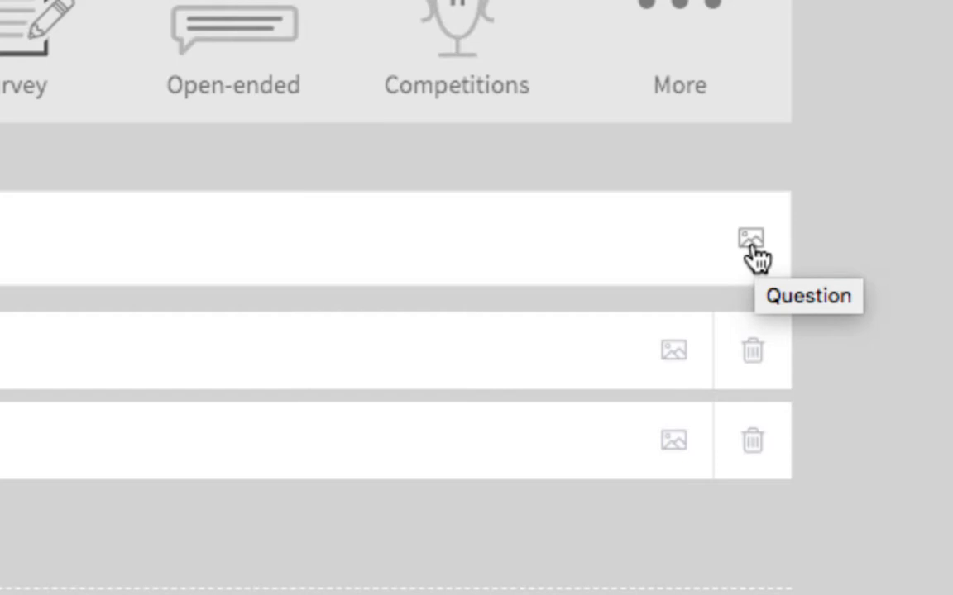
- Attach the image download (1).jpeg of blue pigment to the question
{"action": "left_click", "coordinate": [754, 239]}
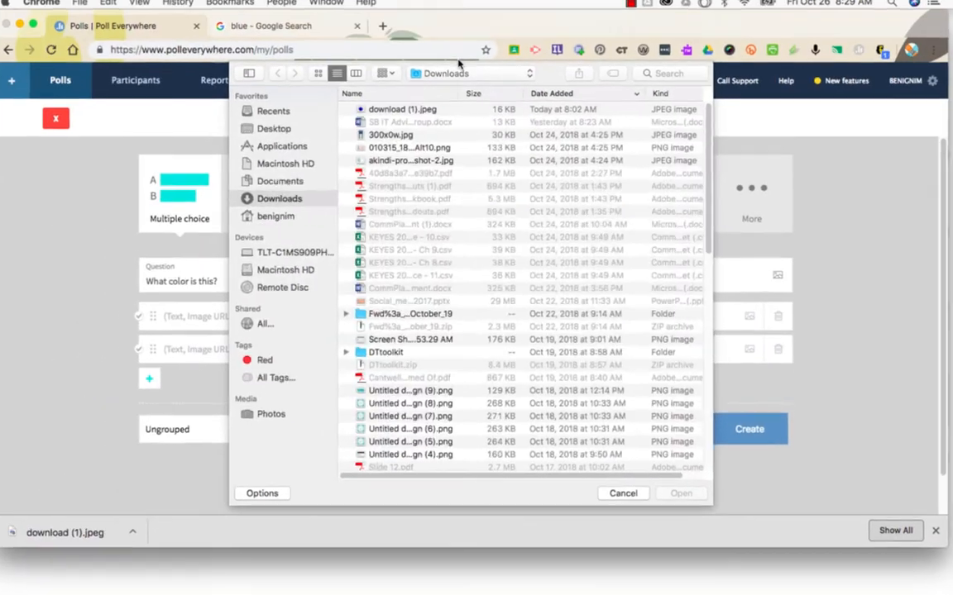
{"action": "left_click", "coordinate": [679, 493]}
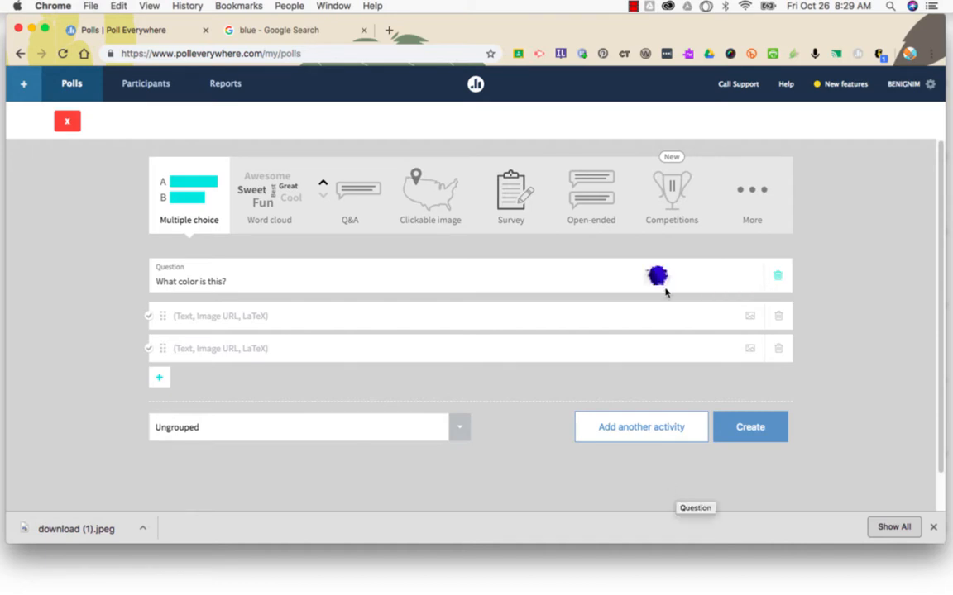
{"action": "mouse_move", "coordinate": [661, 288]}
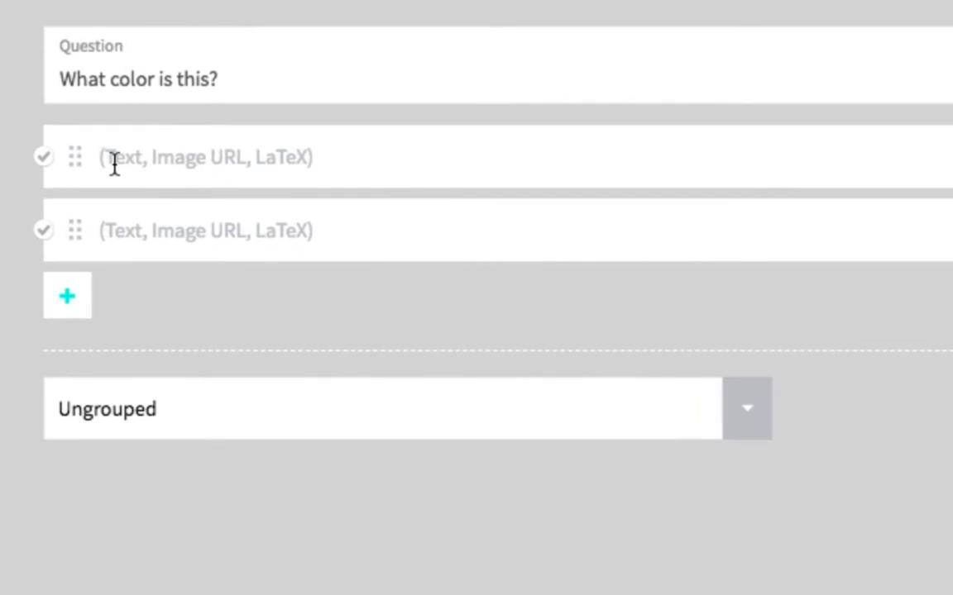
- Fill the answer choices Red, Green, Blue, Orange and mark Blue correct
{"action": "type", "text": "Green"}
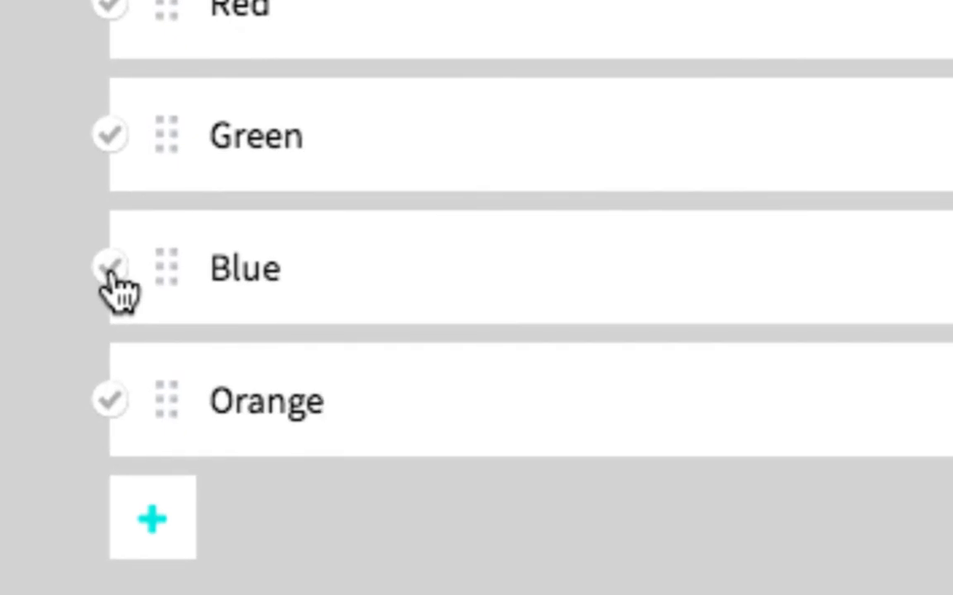
{"action": "left_click", "coordinate": [110, 268]}
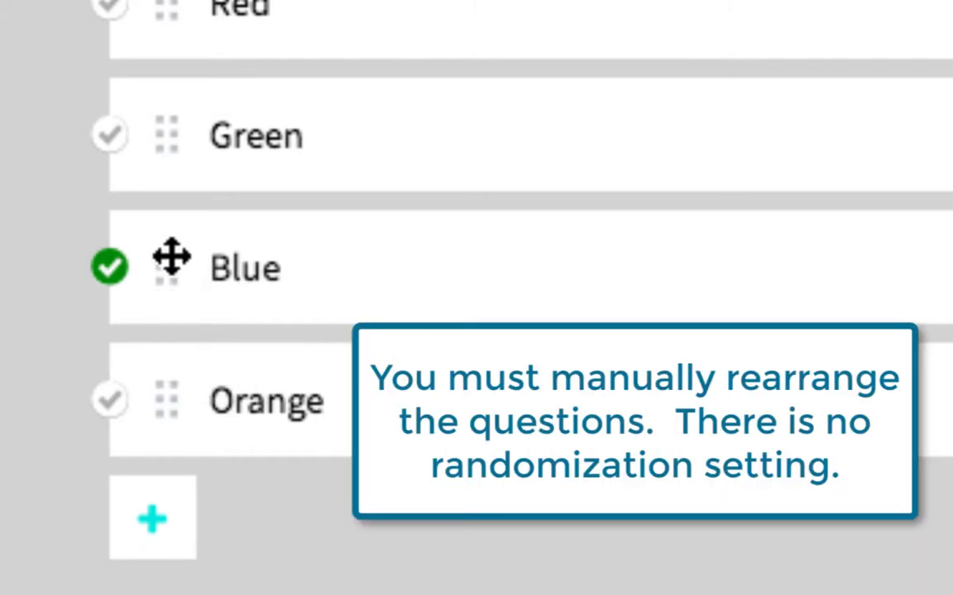
- Drag the answer rows into the order Red, Blue, Orange, Green
{"action": "left_click_drag", "start_coordinate": [172, 266], "coordinate": [152, 173]}
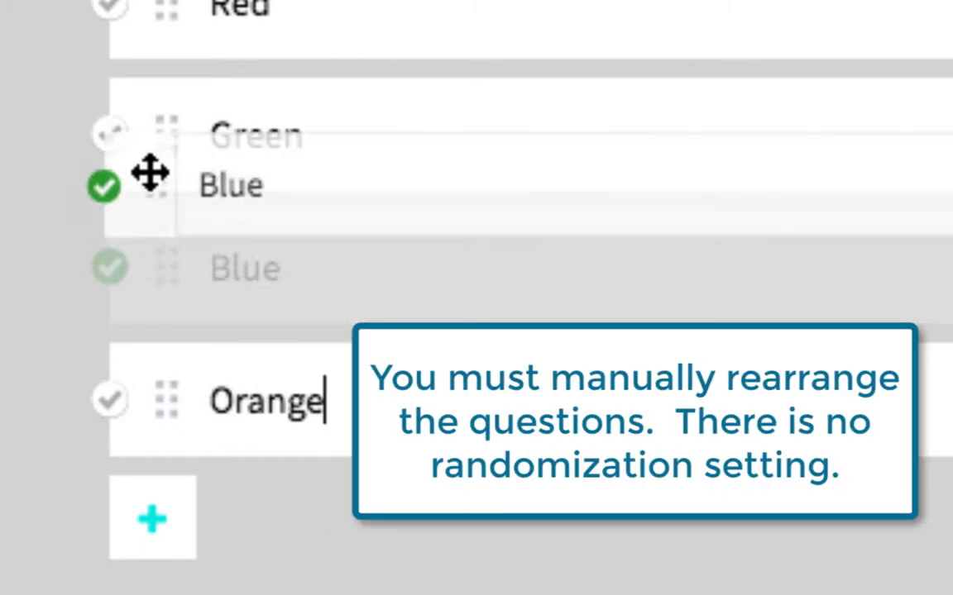
{"action": "left_click_drag", "start_coordinate": [152, 173], "coordinate": [152, 136]}
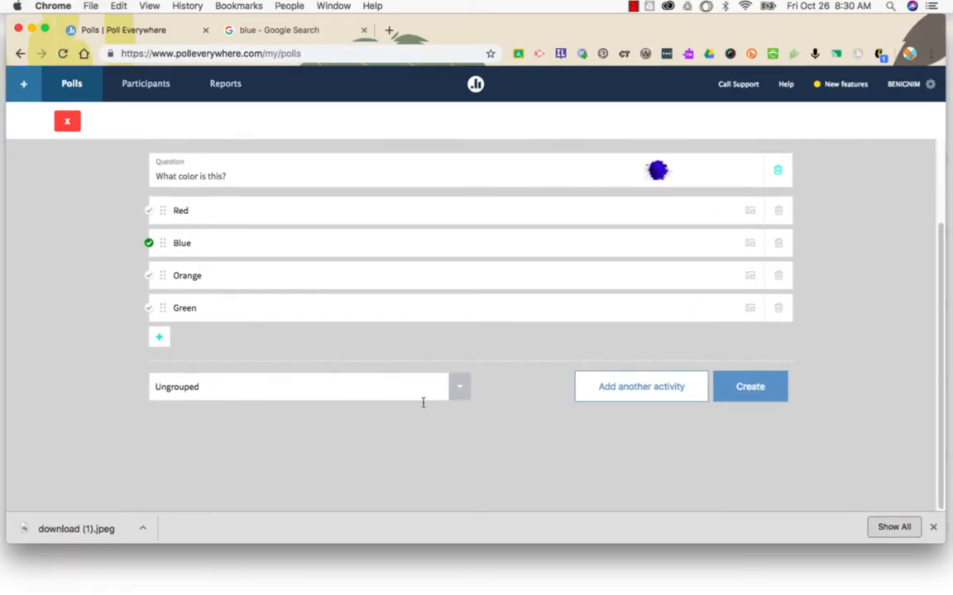
{"action": "mouse_move", "coordinate": [460, 395]}
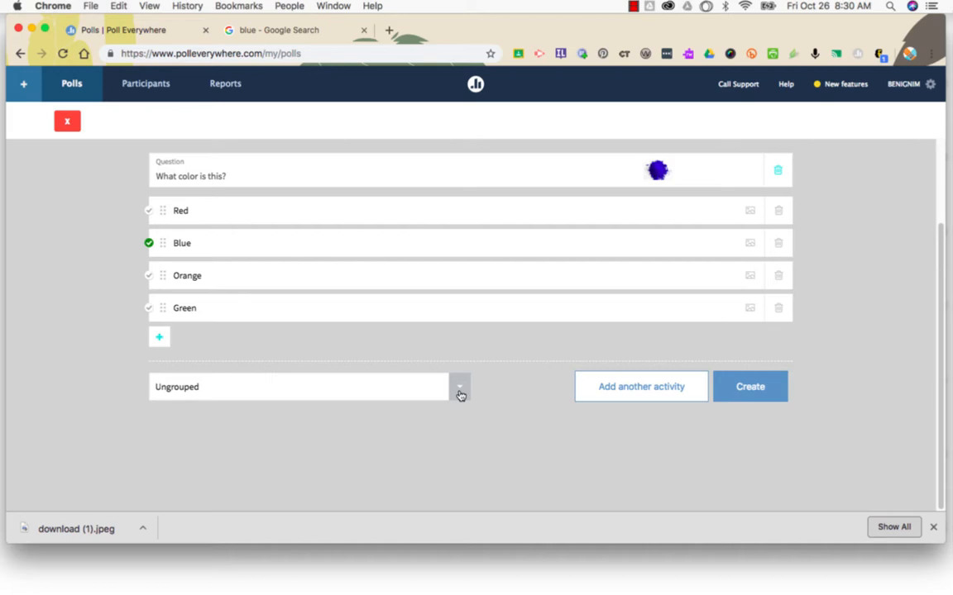
{"action": "left_click", "coordinate": [460, 387]}
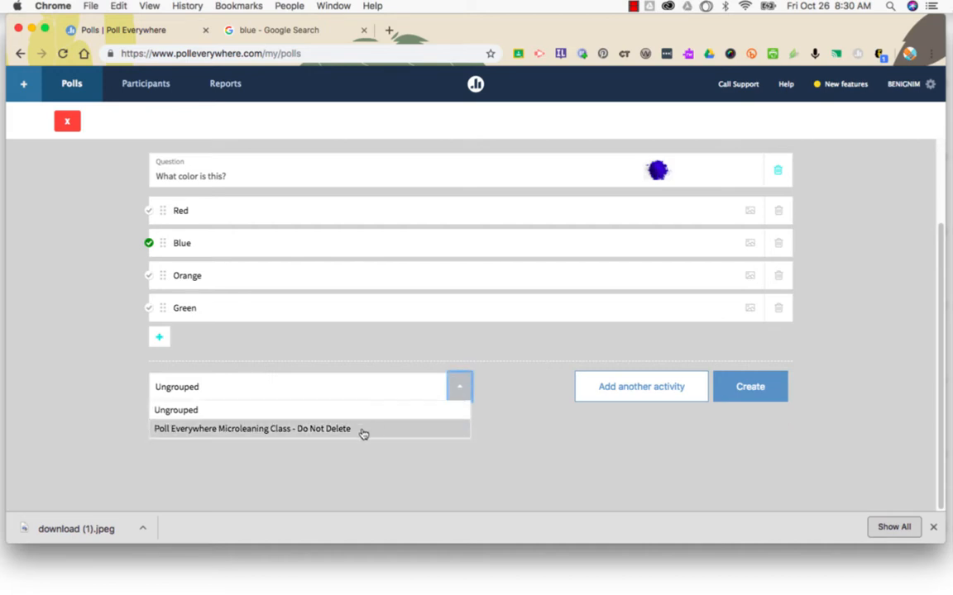
{"action": "mouse_move", "coordinate": [381, 372]}
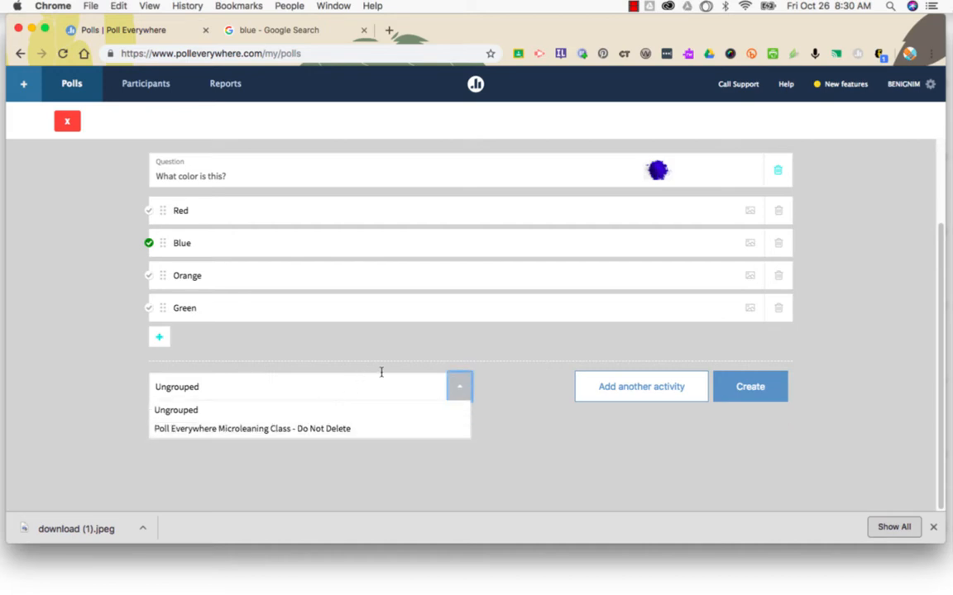
{"action": "mouse_move", "coordinate": [534, 403]}
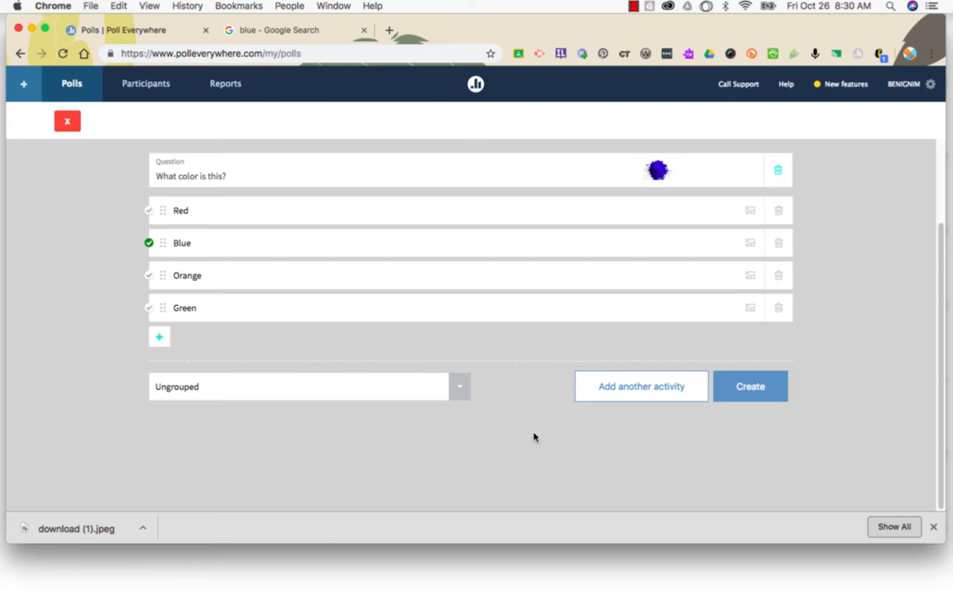
{"action": "mouse_move", "coordinate": [642, 387]}
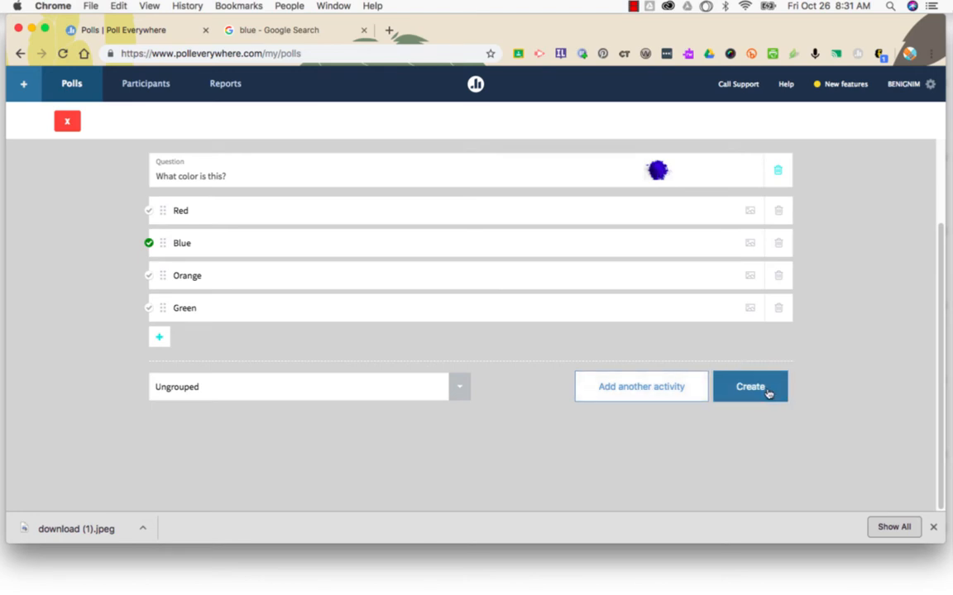
- Create the finished poll and show its page with the image and four choices
{"action": "left_click", "coordinate": [749, 387]}
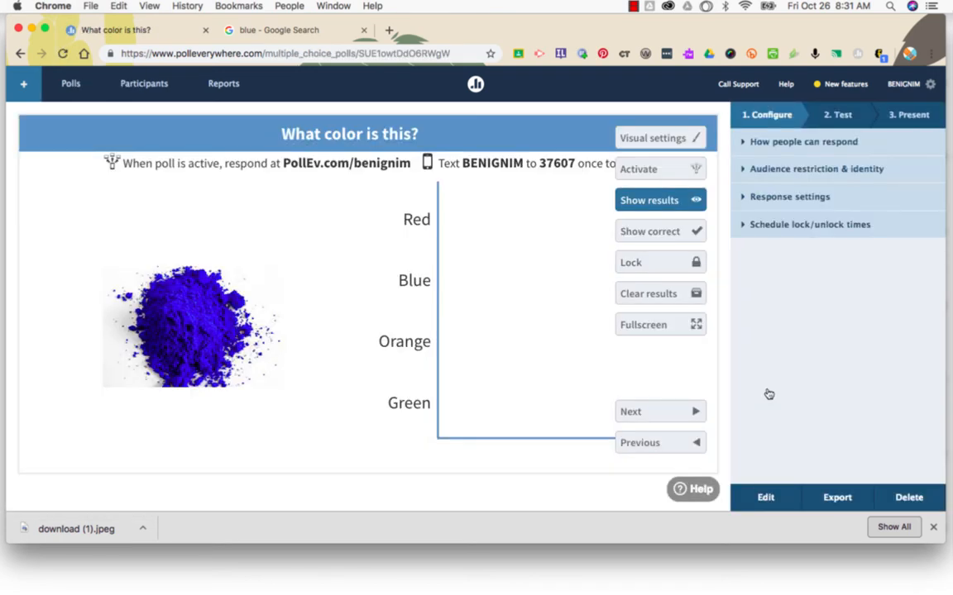